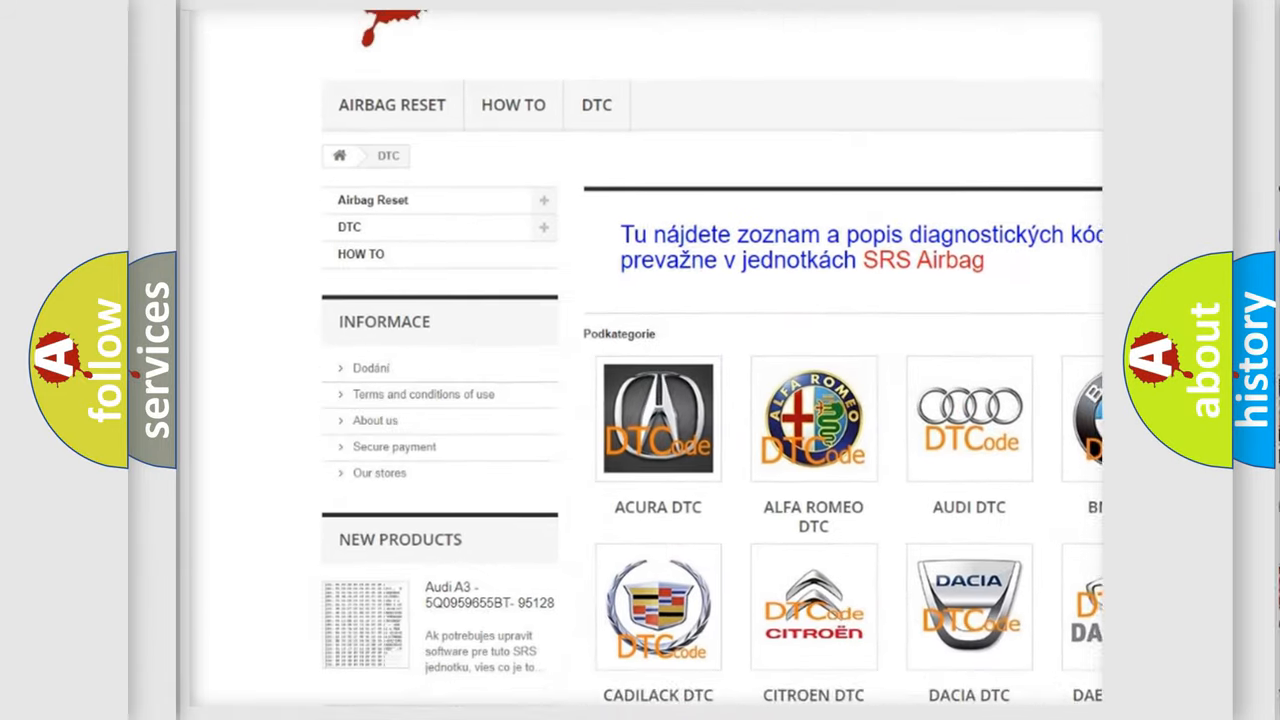
scroll("down", 3)
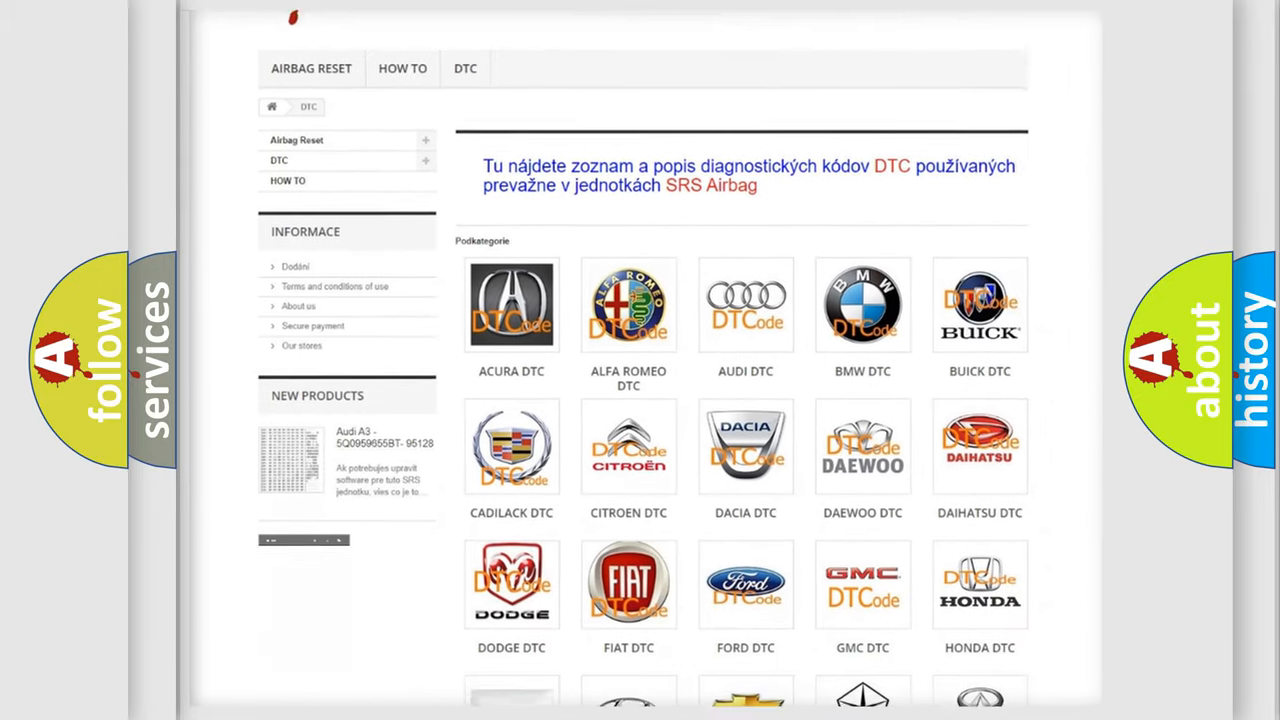
scroll("down", 3)
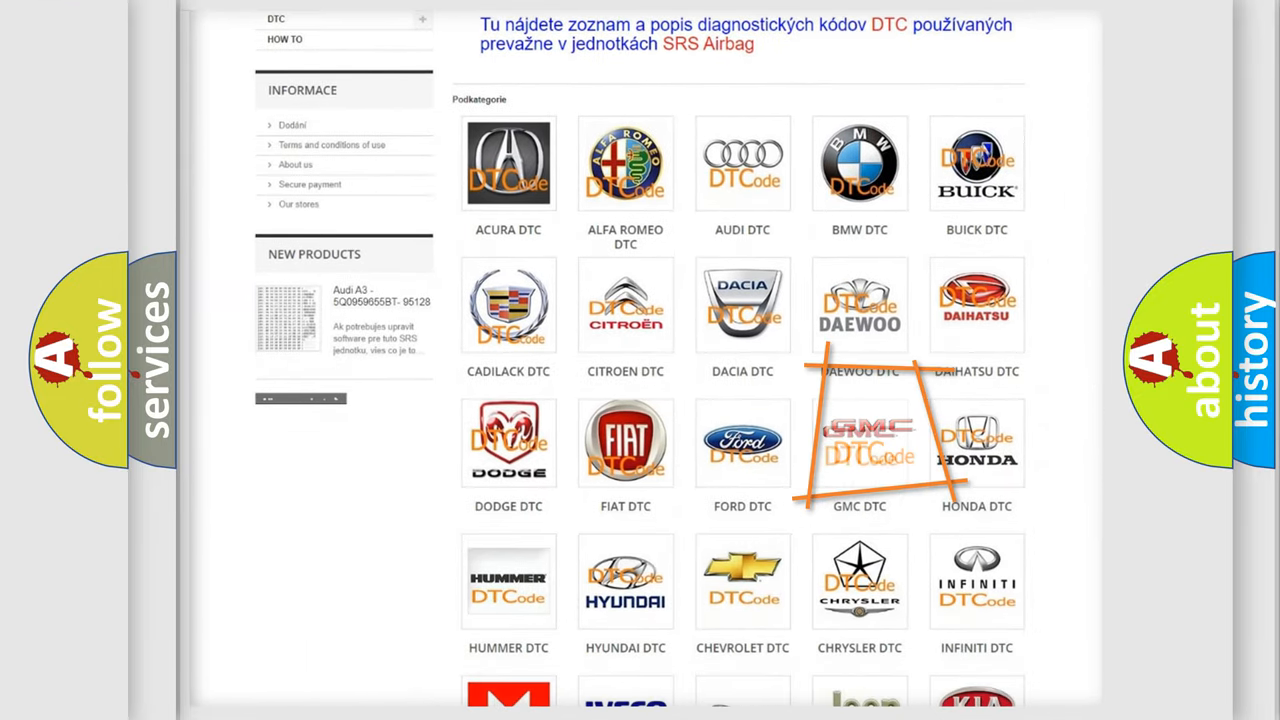